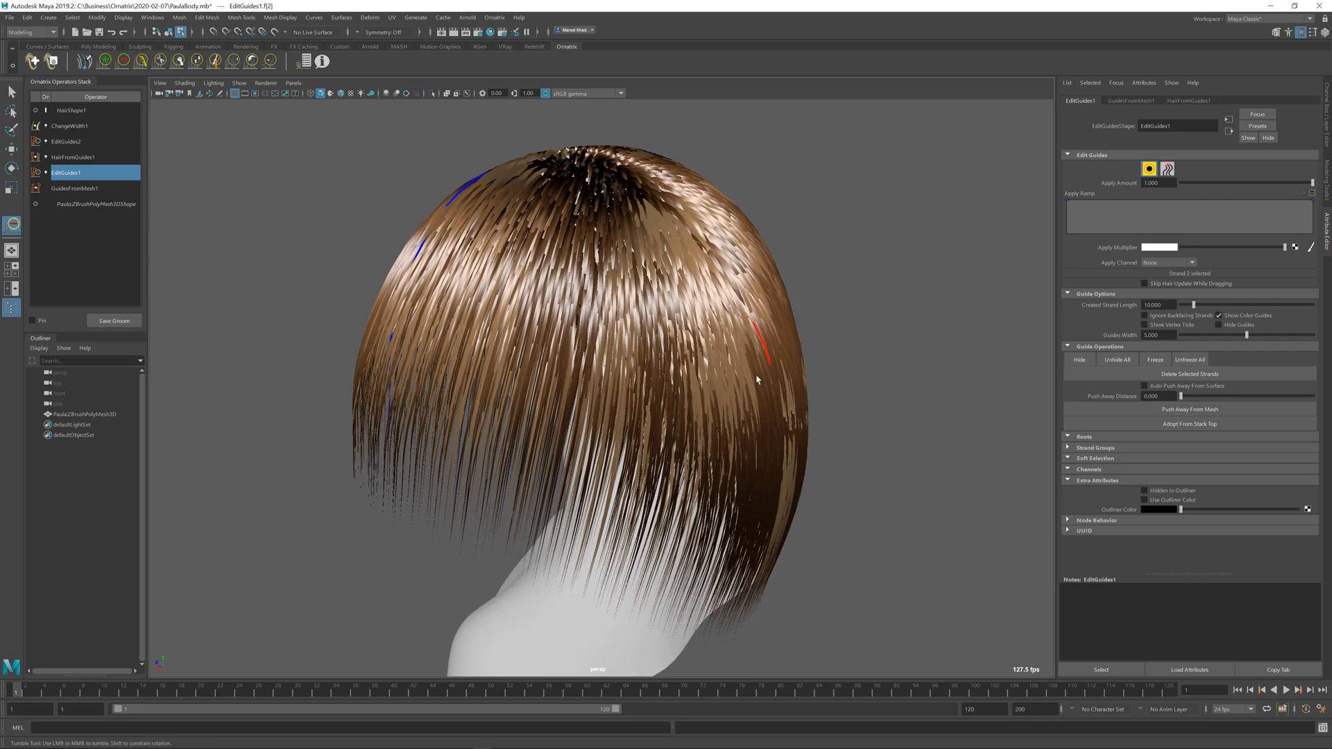
Inspect the hairstyle from all sides, then expand EditGuides1's Strand Groups rollout.
drag(756, 380, 611, 331)
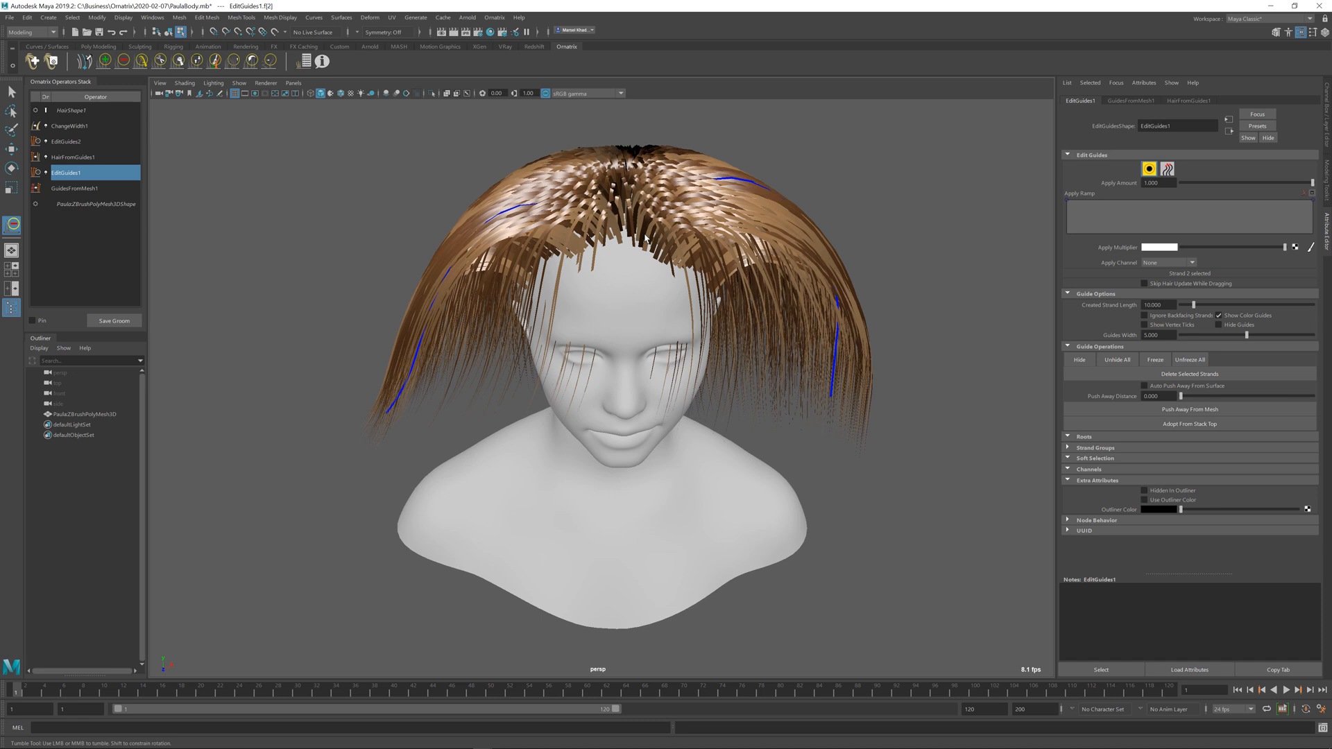
mouse_move(836, 276)
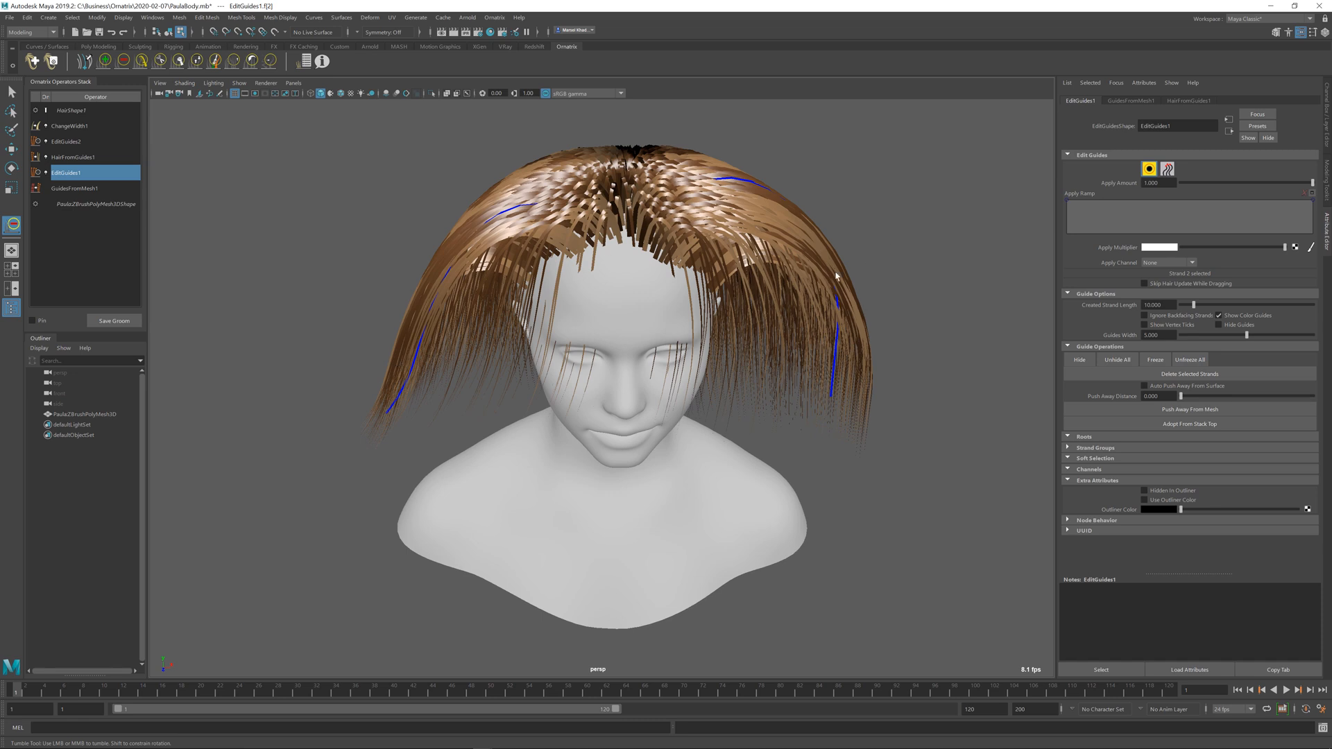
mouse_move(691, 400)
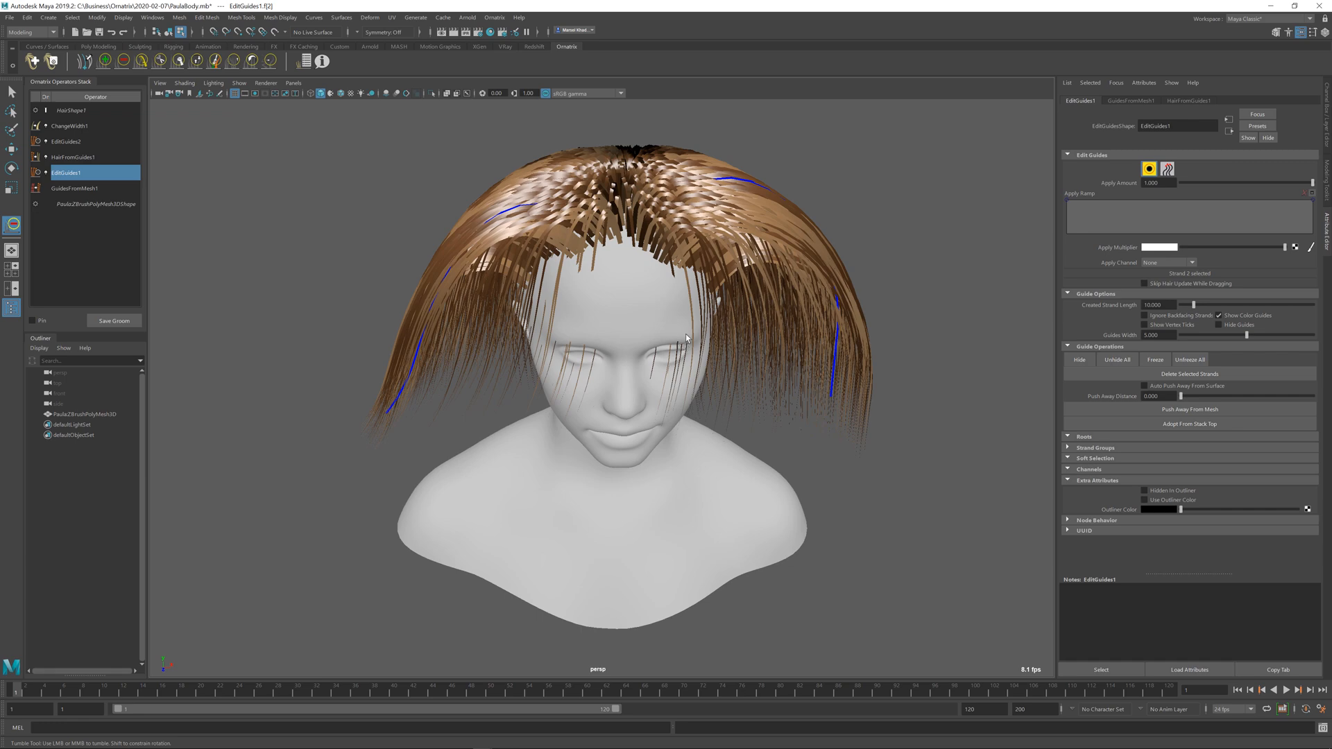
drag(686, 337, 727, 366)
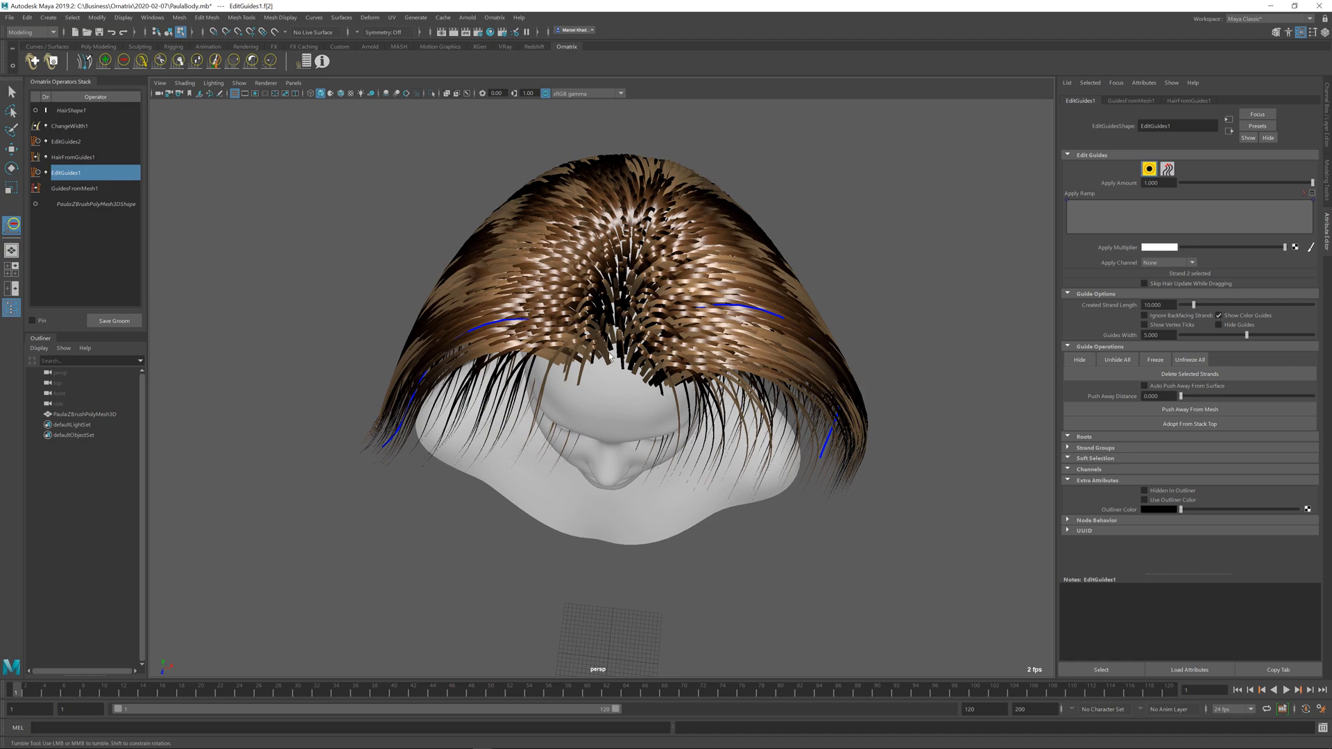
drag(595, 339, 765, 340)
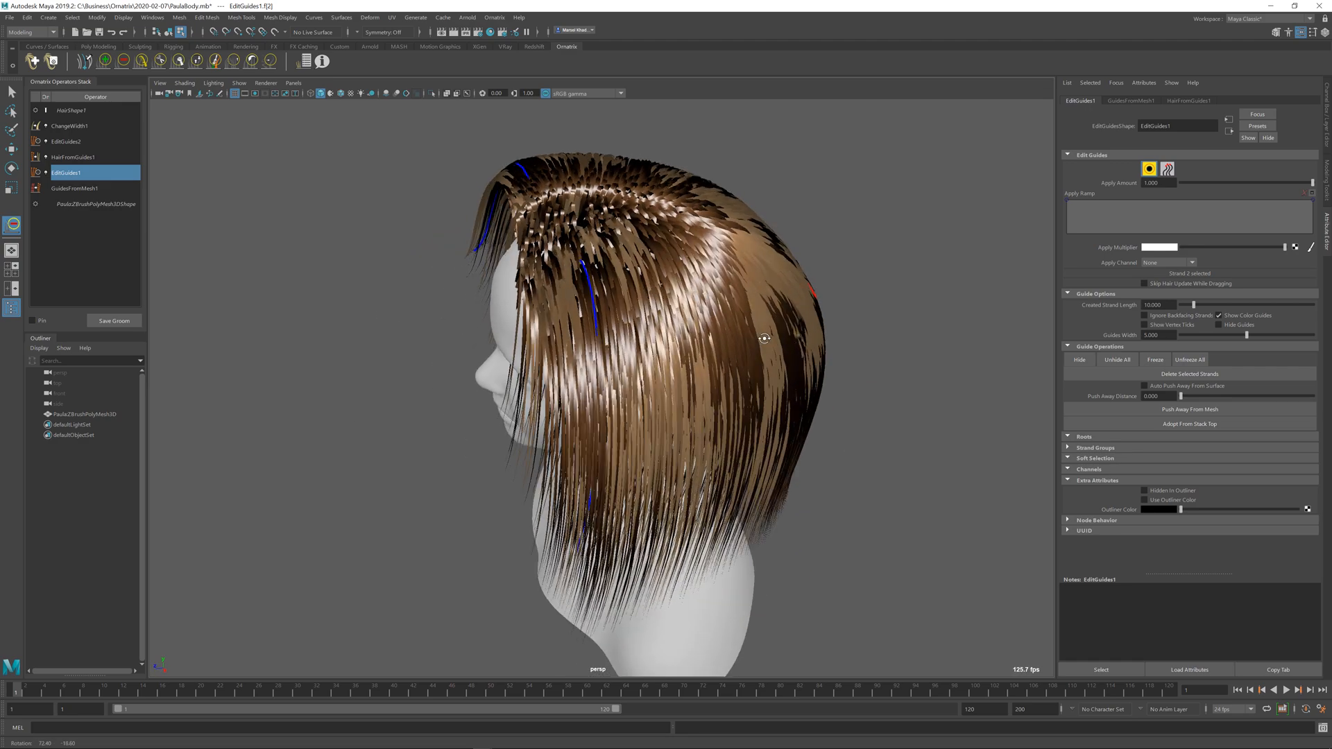
drag(764, 338, 374, 384)
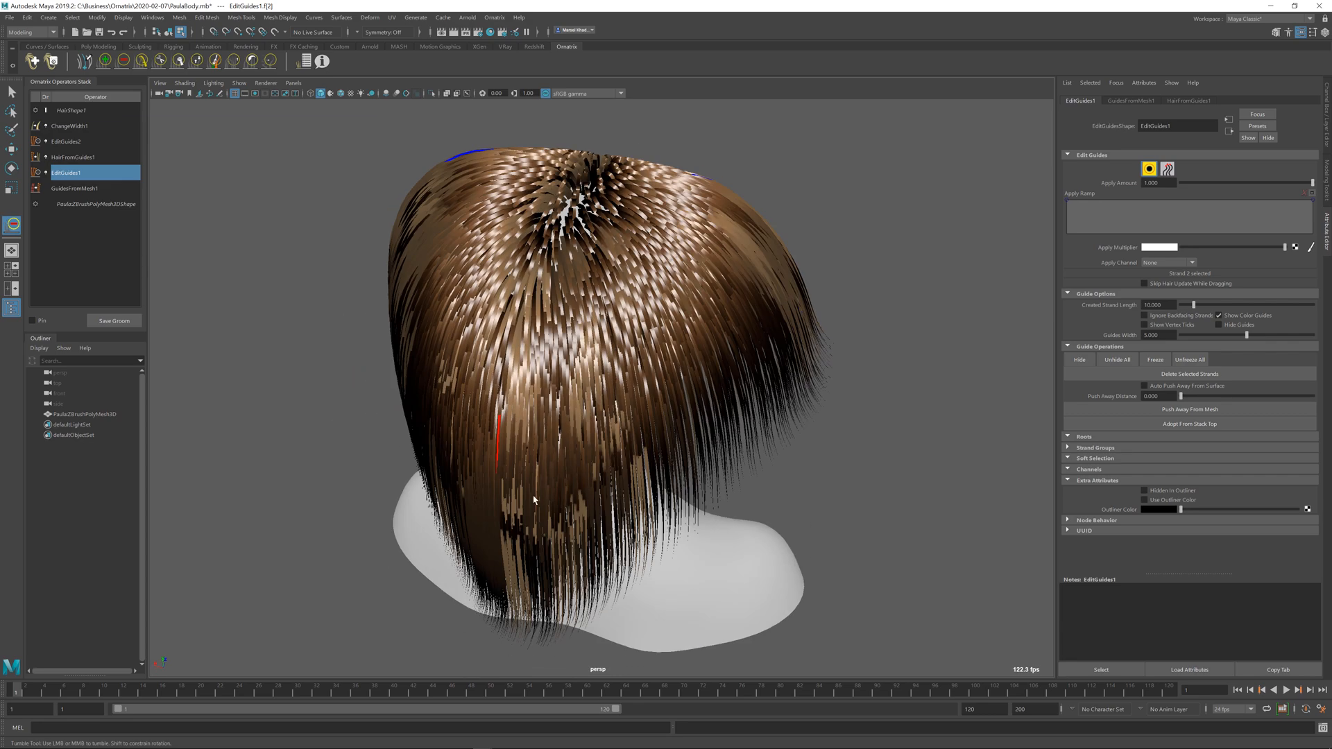
drag(534, 500, 686, 424)
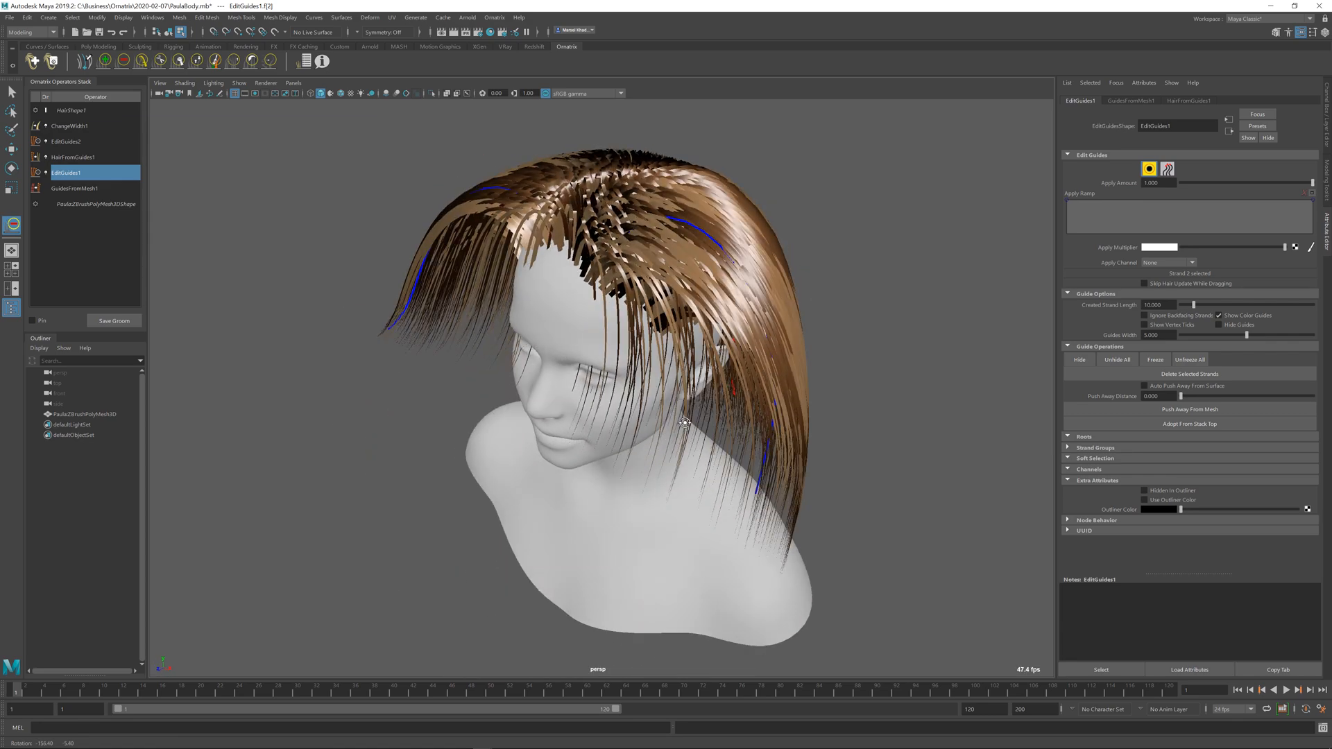
drag(685, 422, 799, 422)
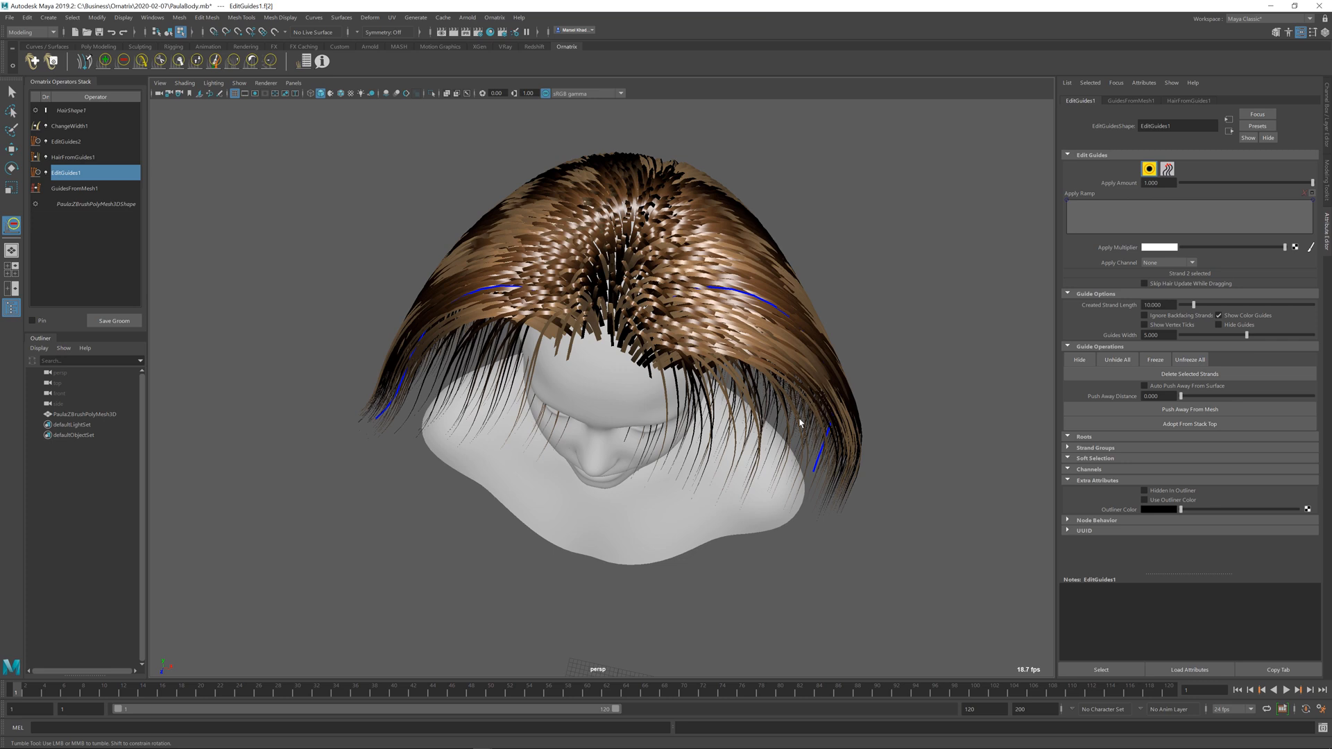
mouse_move(91, 124)
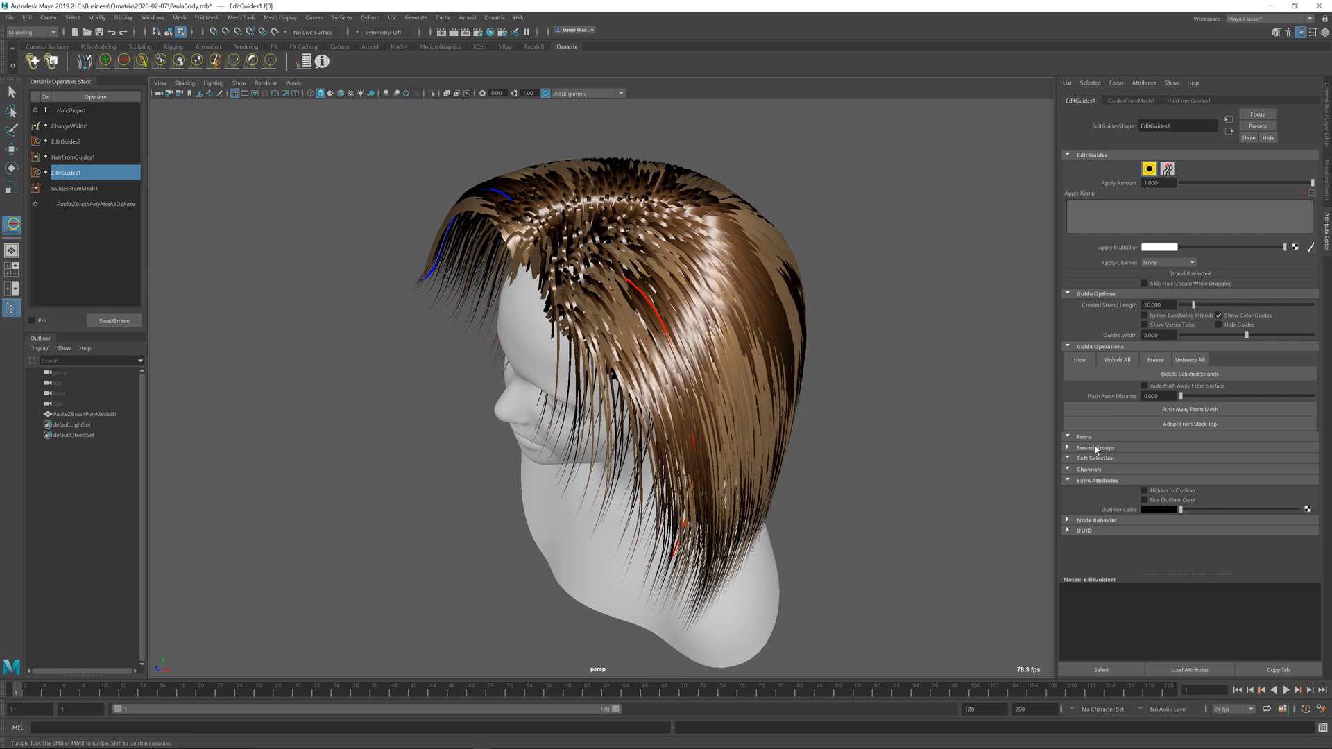
click(1094, 448)
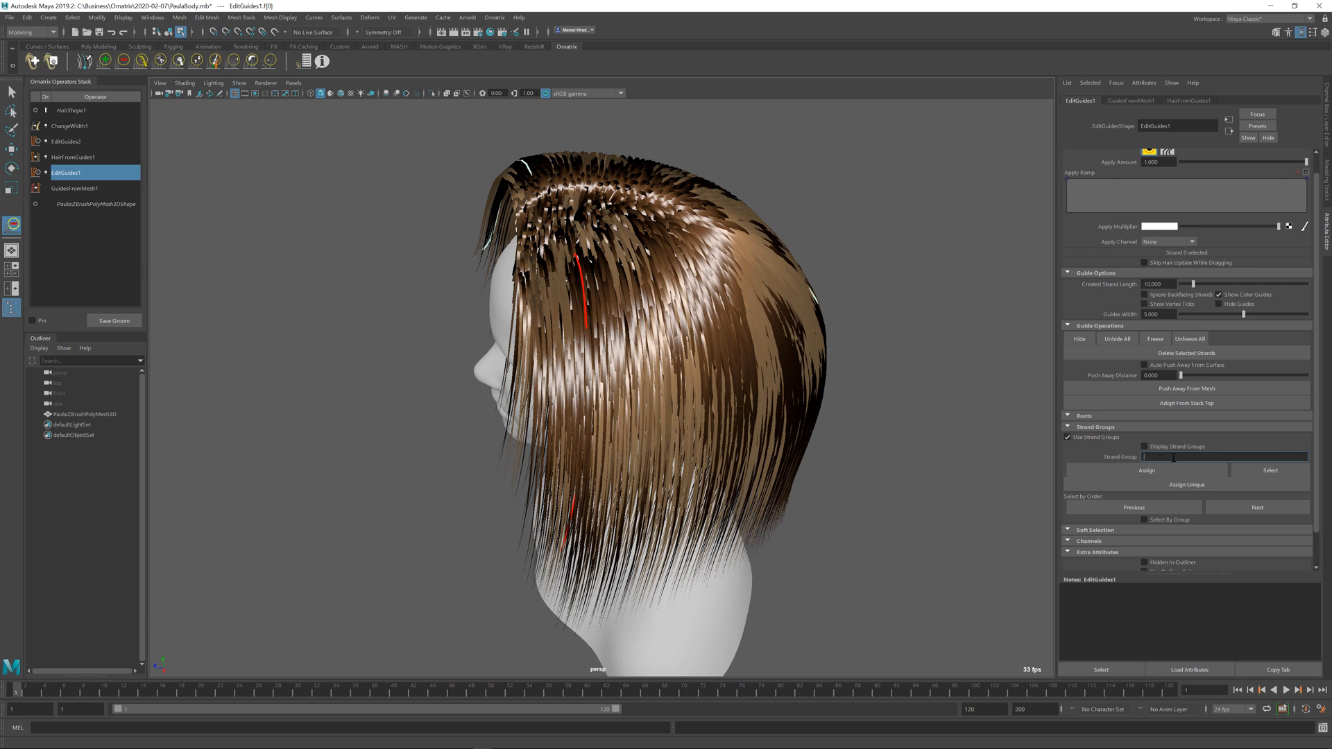
mouse_move(1175, 456)
text(1)
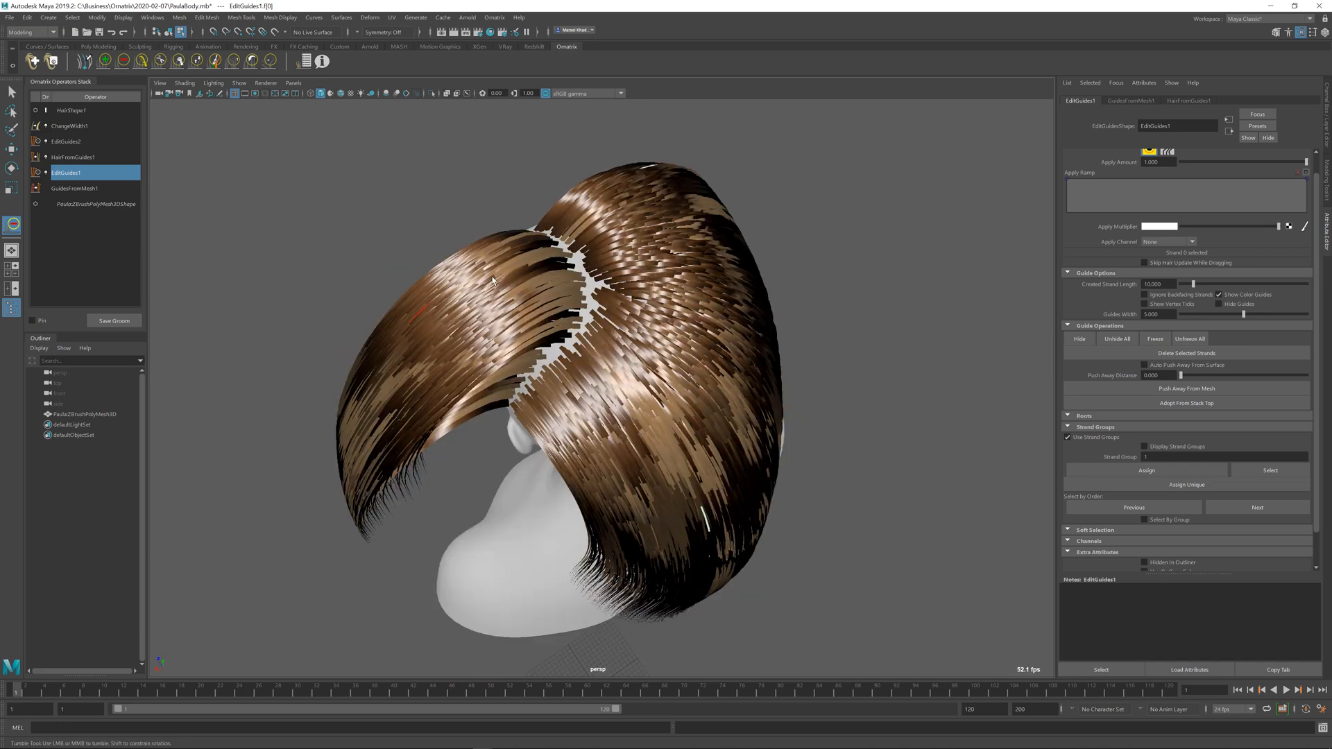
mouse_move(690, 505)
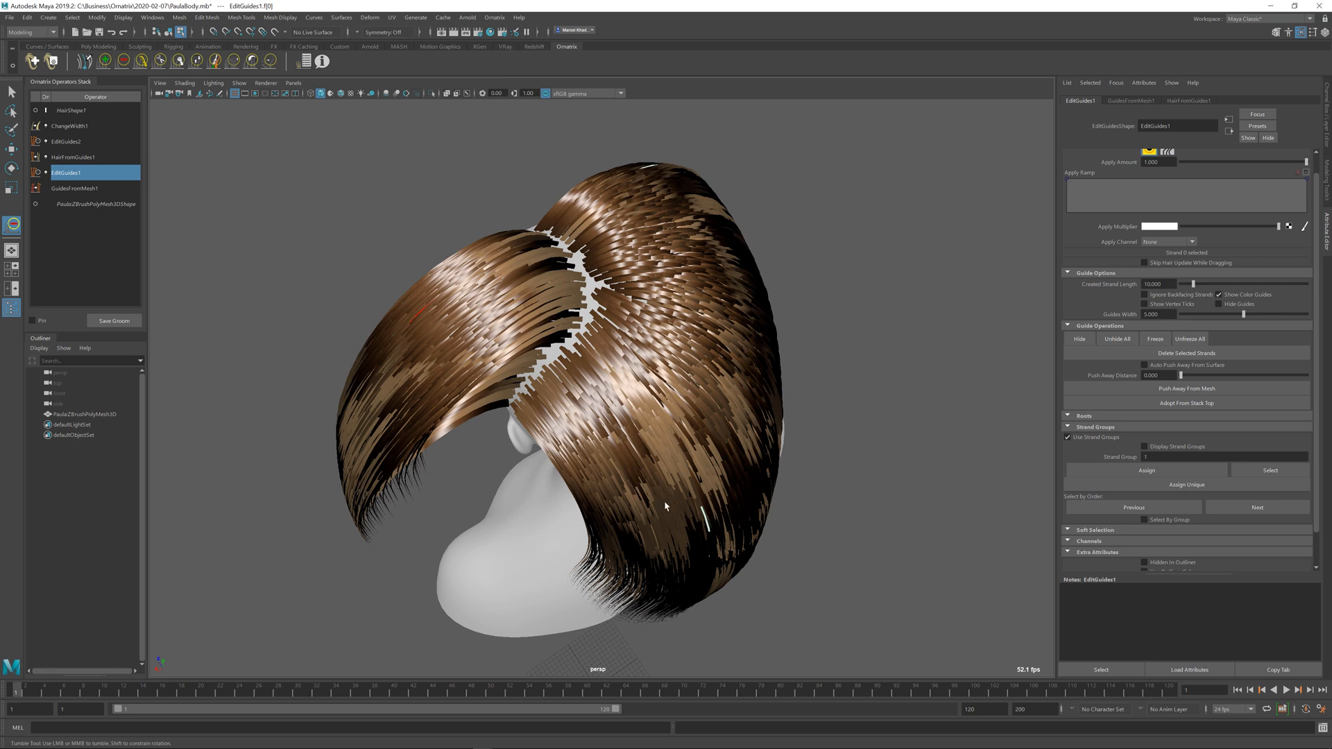
mouse_move(626, 187)
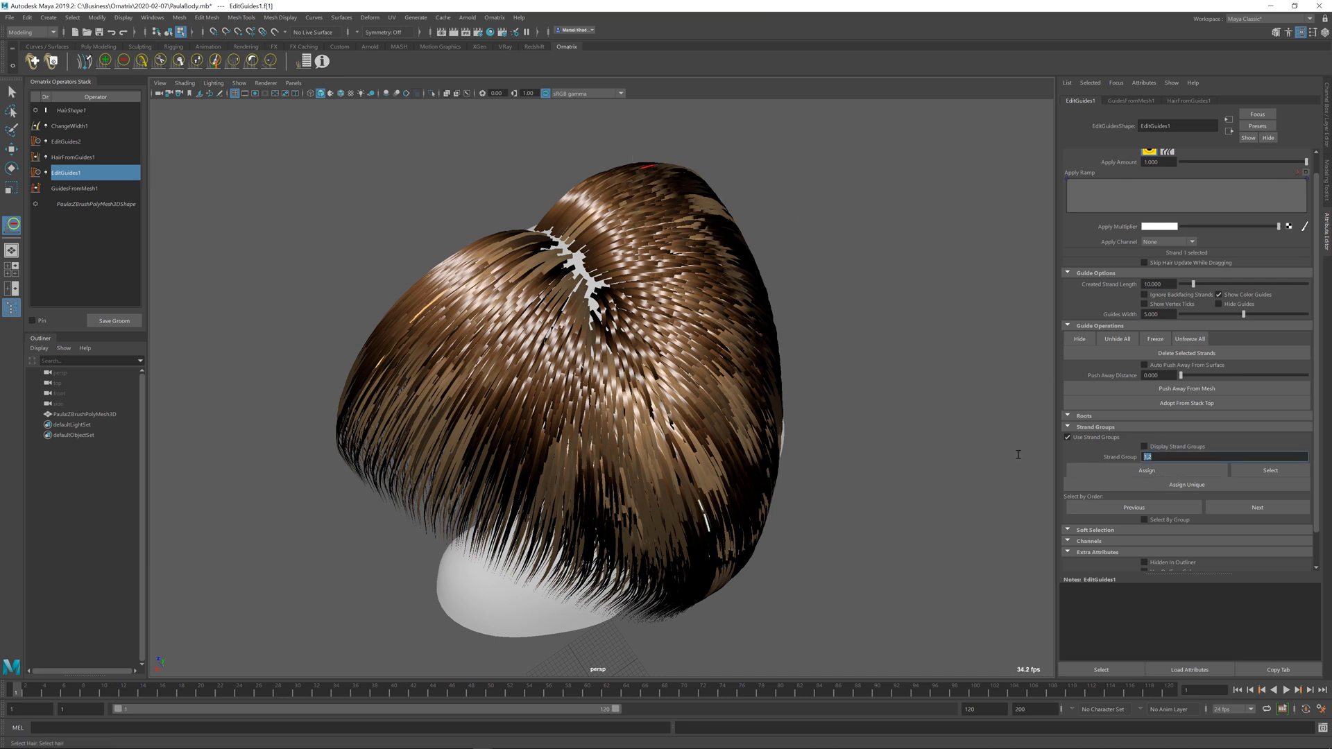
Assign the remaining guides to strand group 2 and check the part from back, side and above.
click(1146, 471)
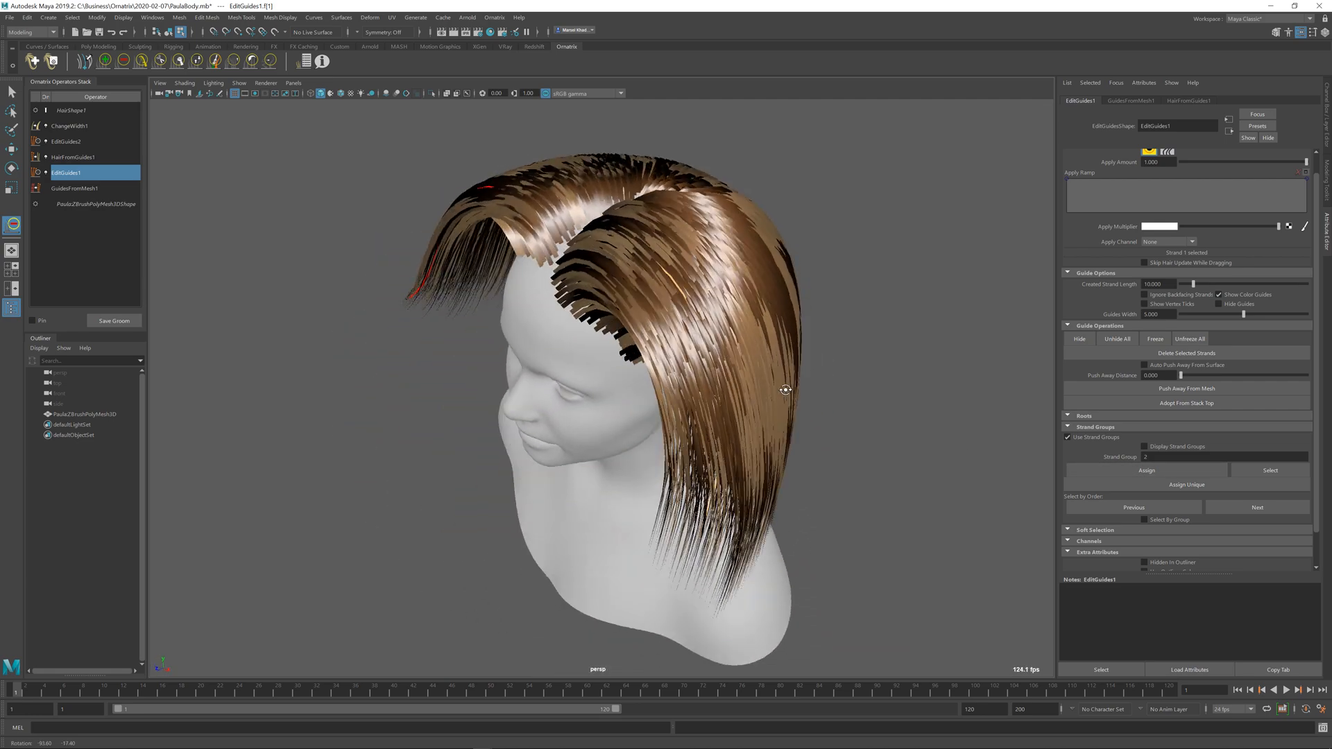
drag(784, 390, 473, 356)
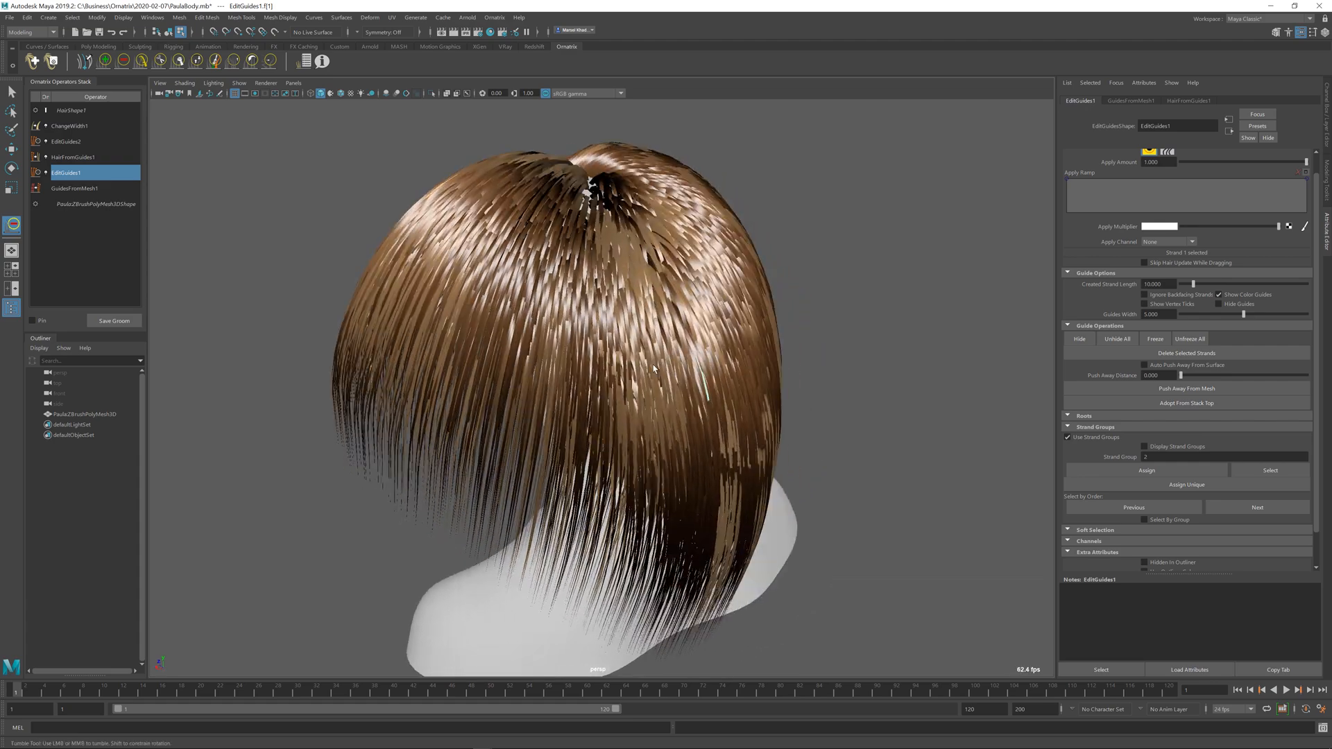
drag(654, 370, 732, 420)
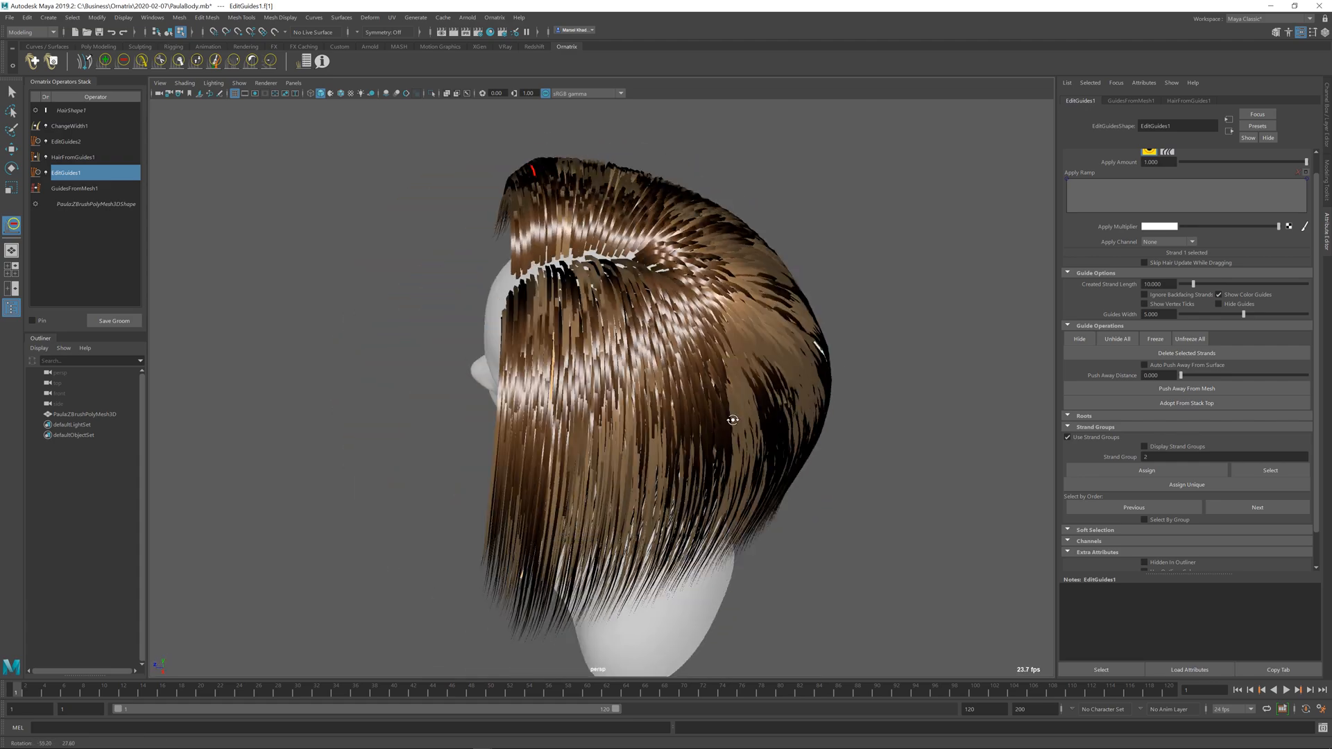
drag(733, 420, 733, 331)
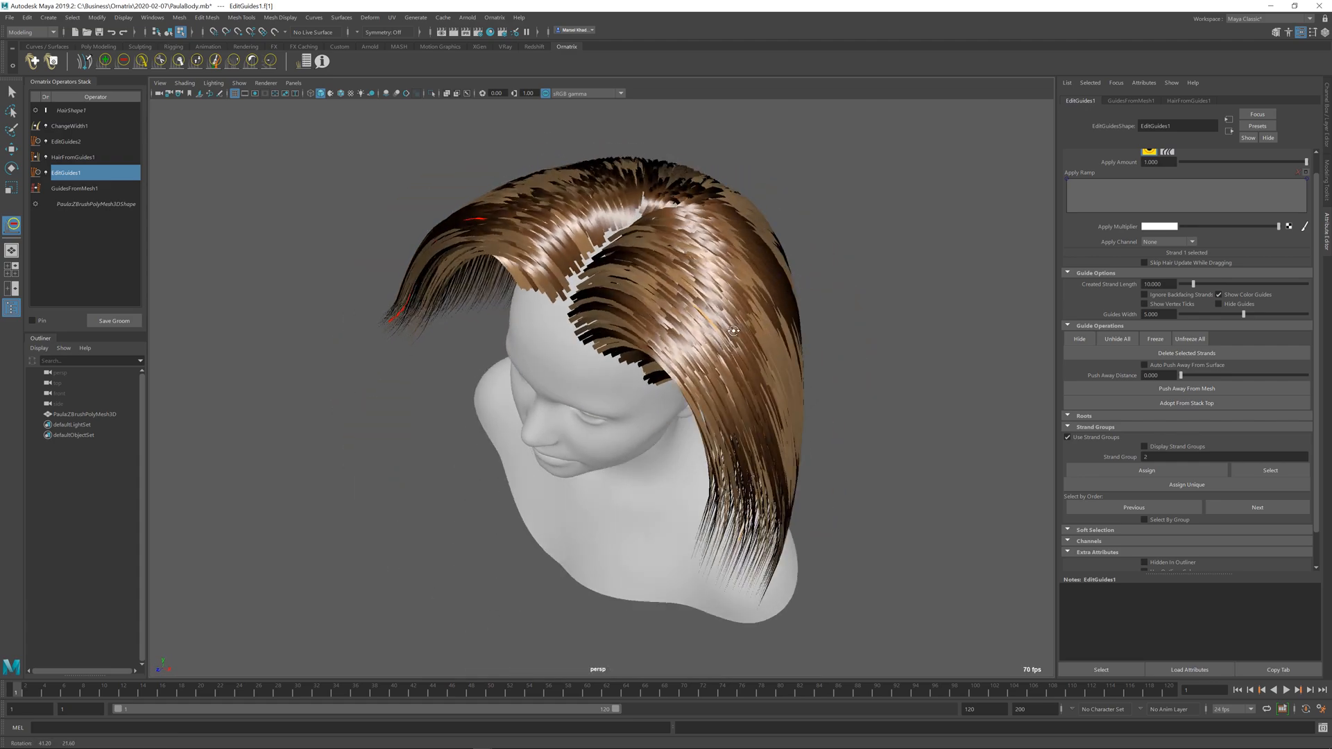